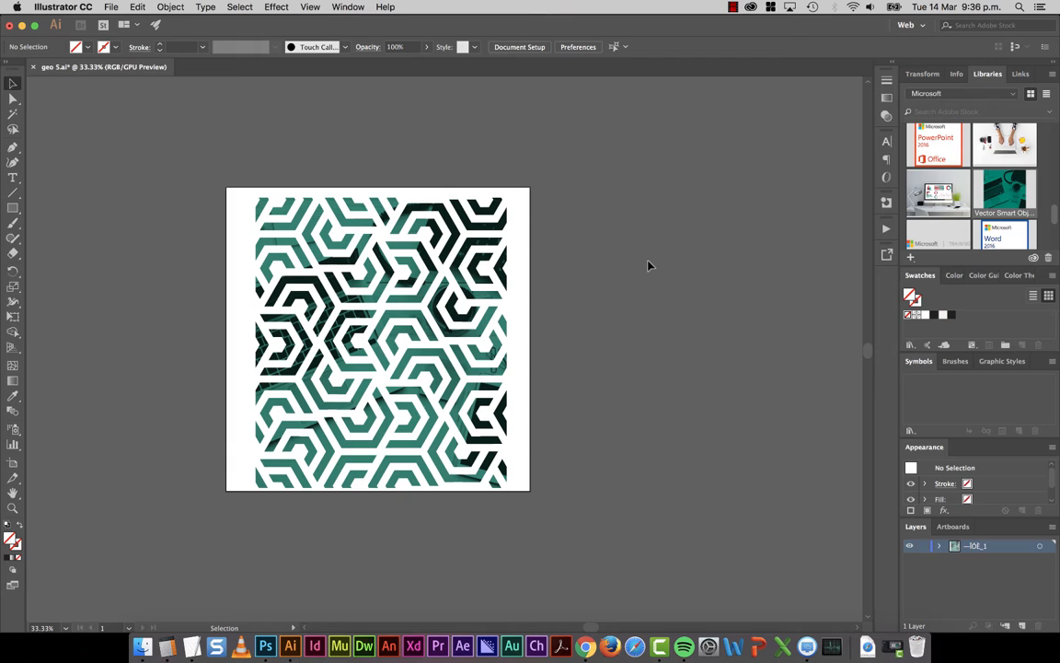
mouse_move(390, 311)
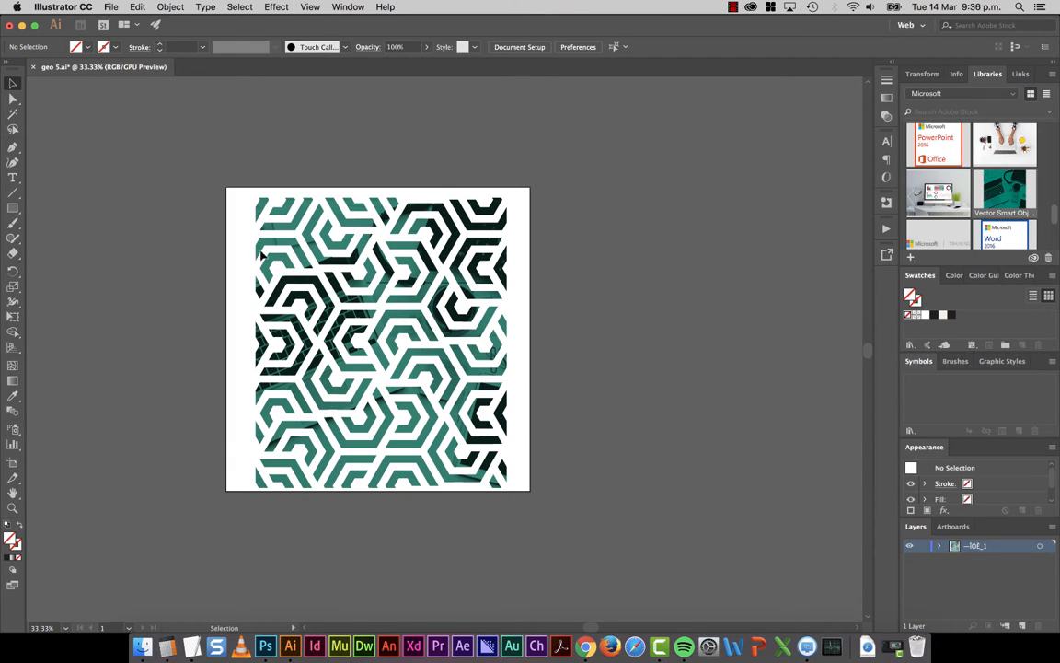
mouse_move(562, 241)
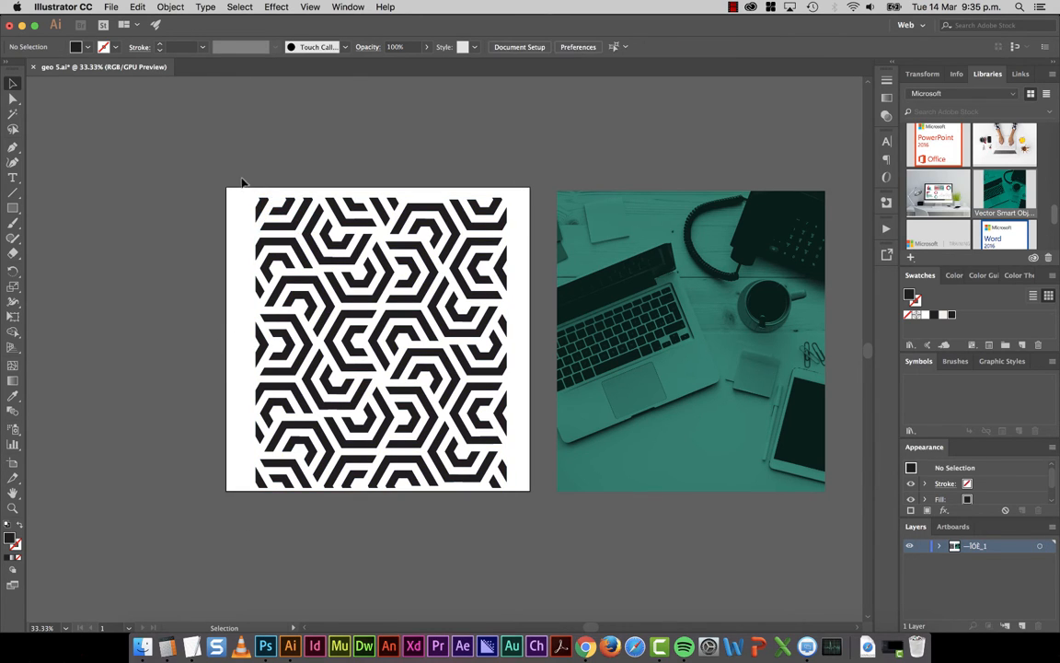
Bring up the pattern's context menu and dismiss it without choosing anything
right_click(446, 391)
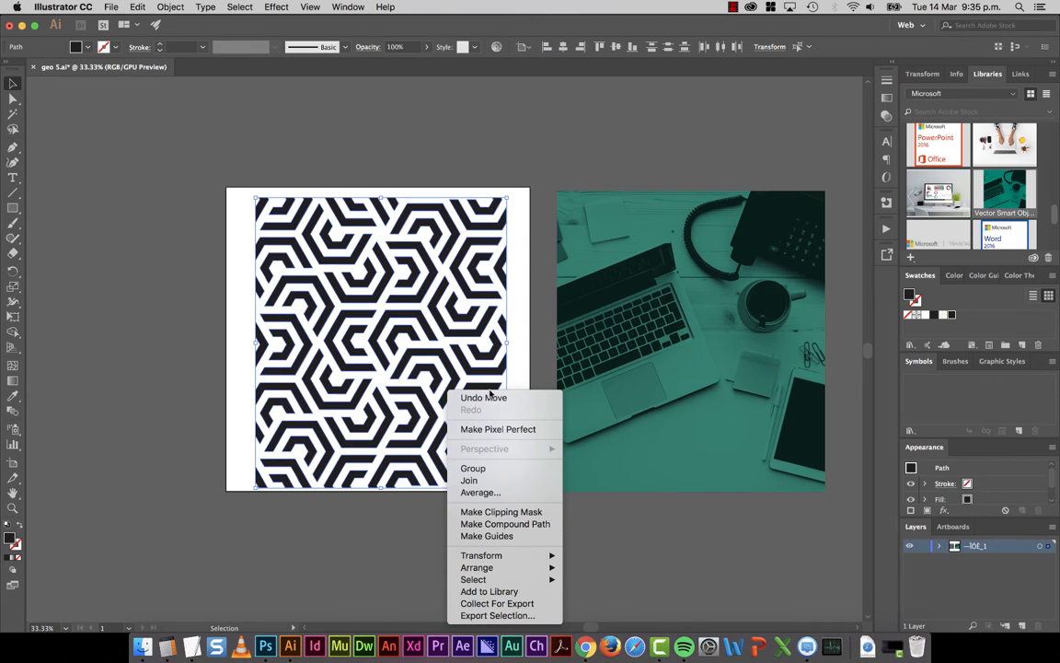
mouse_move(289, 167)
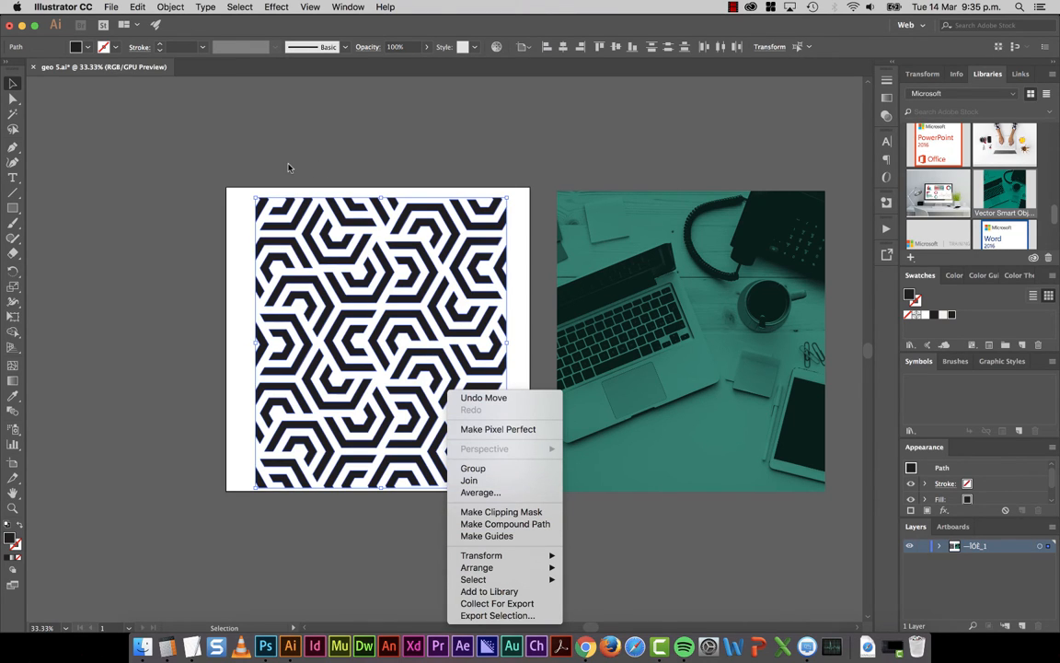
click(260, 188)
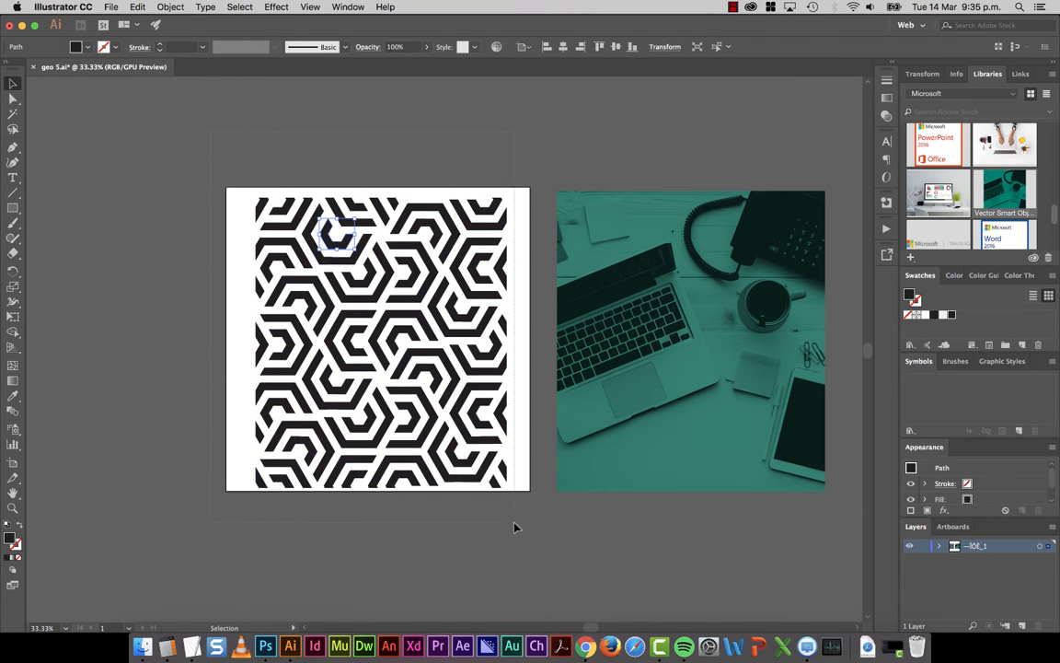
Combine the black hexagon shapes with Object > Compound Path > Make
click(170, 6)
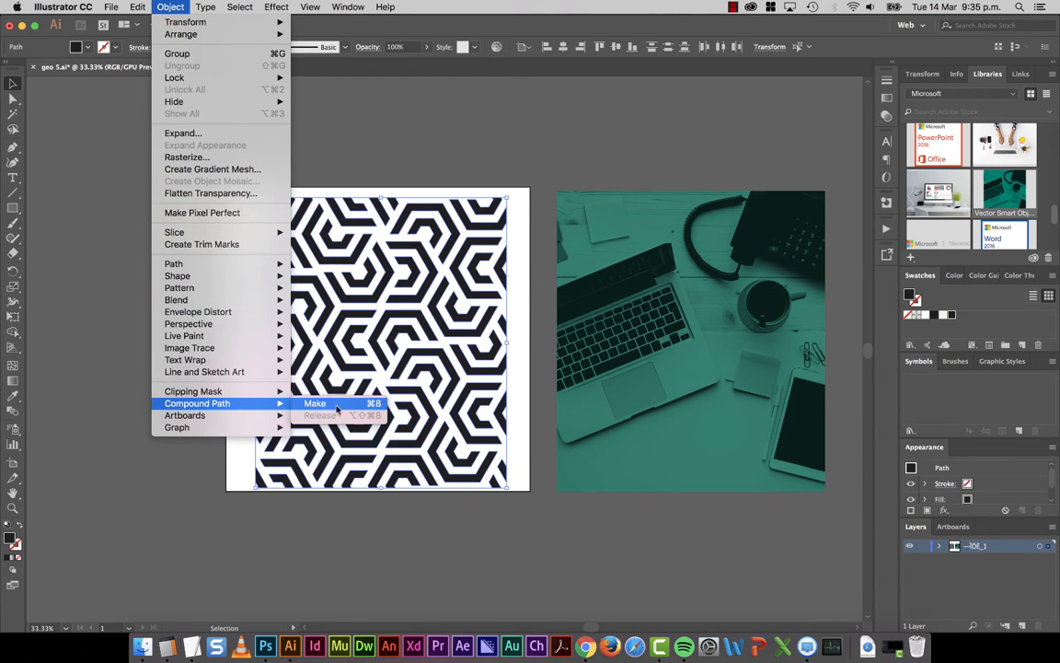
click(315, 403)
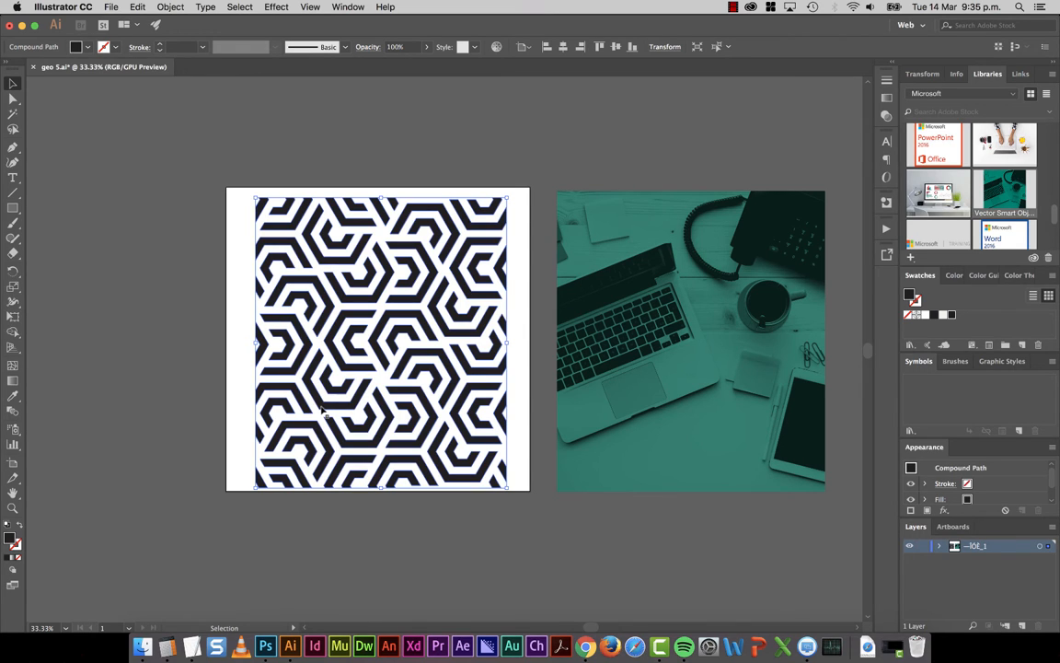
mouse_move(384, 163)
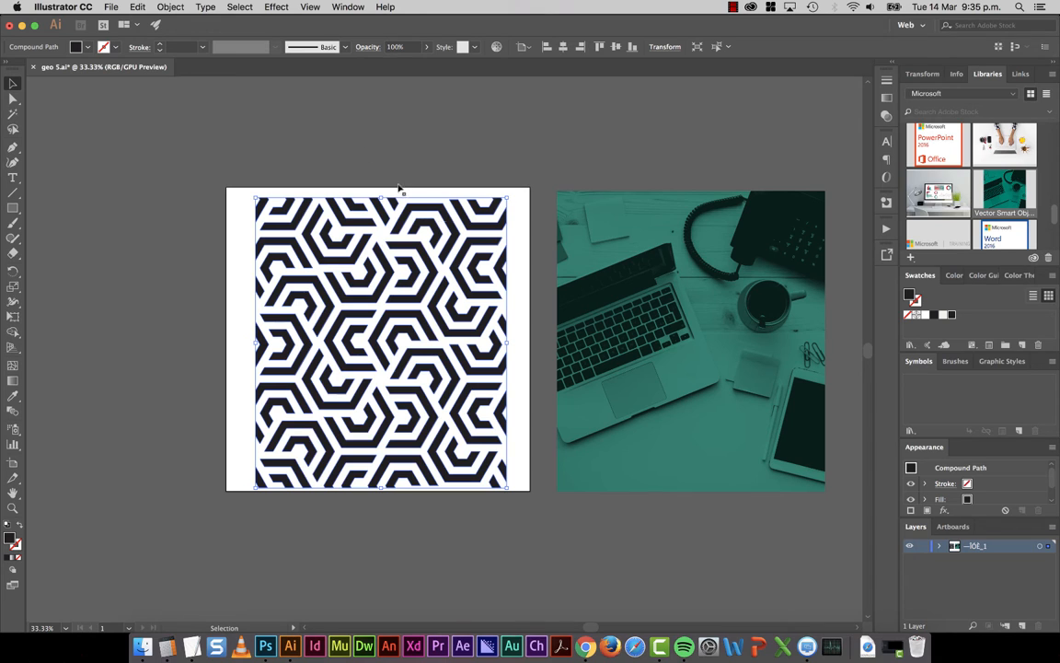
Move the teal desk photo over the hexagon pattern and send it to back
click(690, 341)
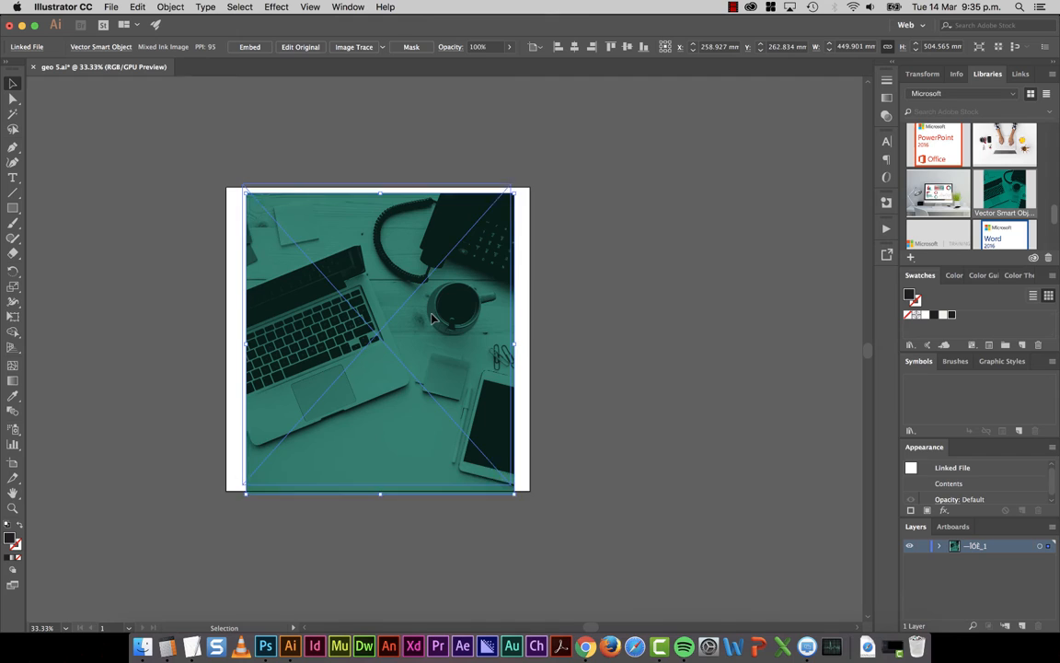
drag(433, 318, 461, 318)
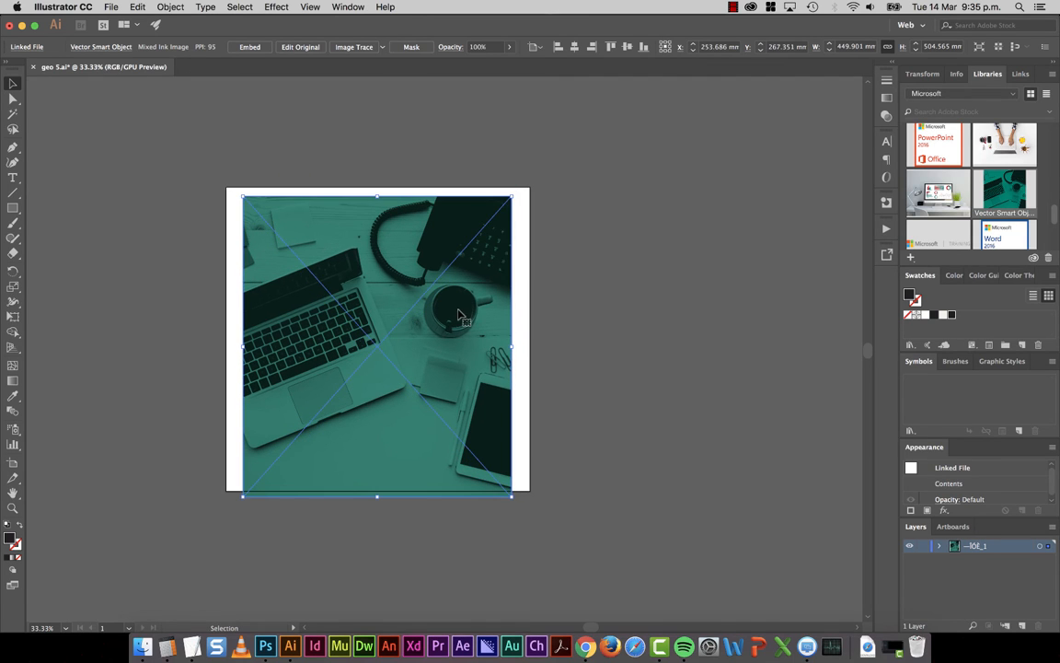
right_click(460, 315)
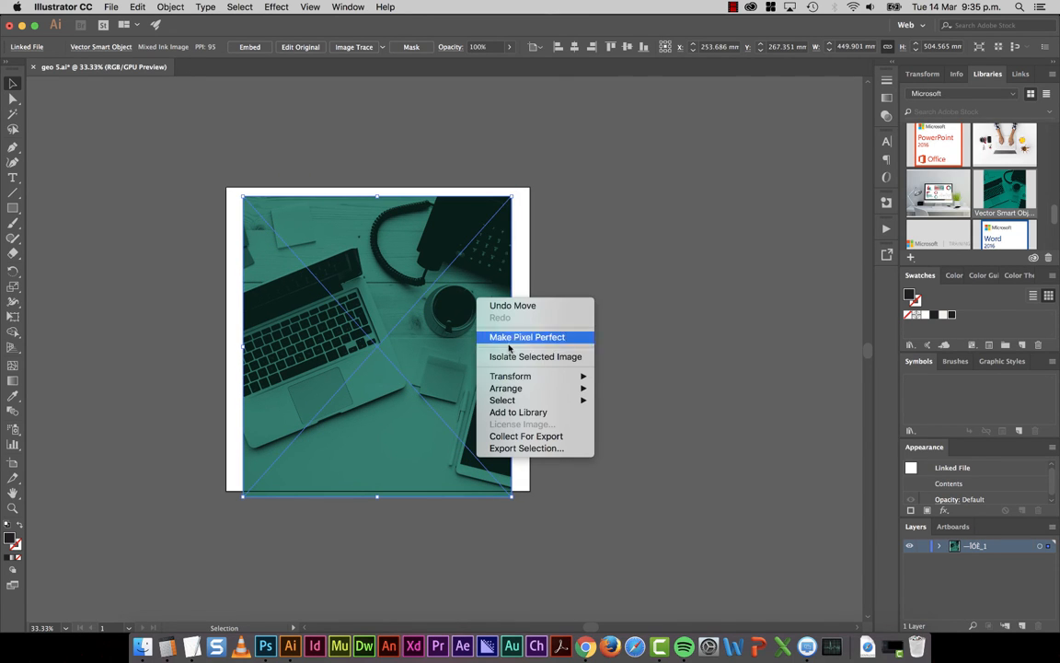
click(527, 336)
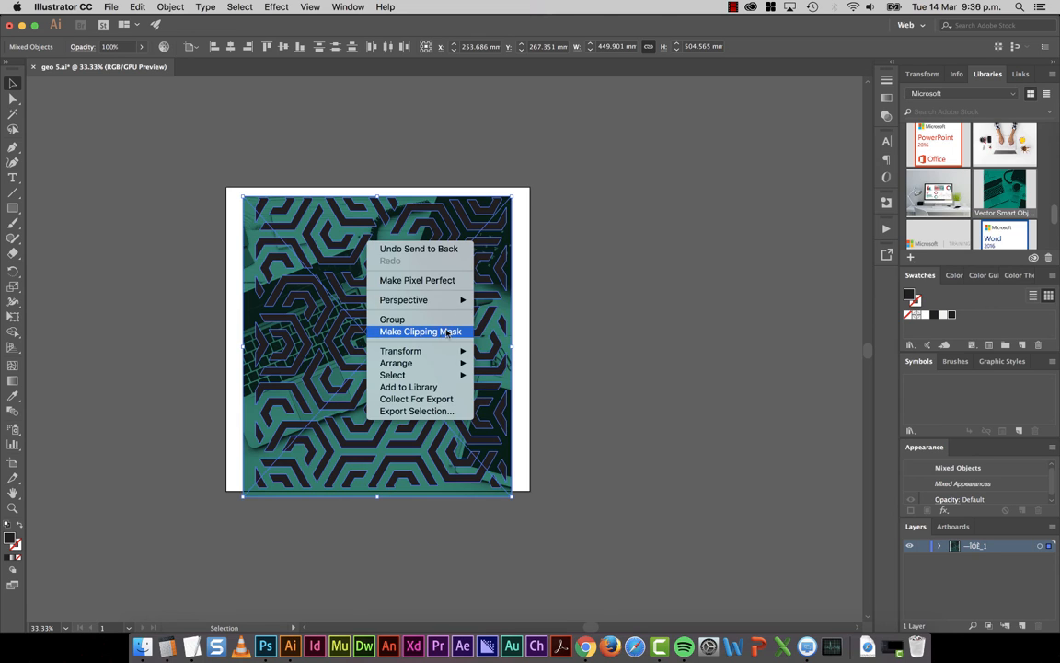
Make a clipping mask from the pattern and photo, accepting the complexity warning
click(421, 331)
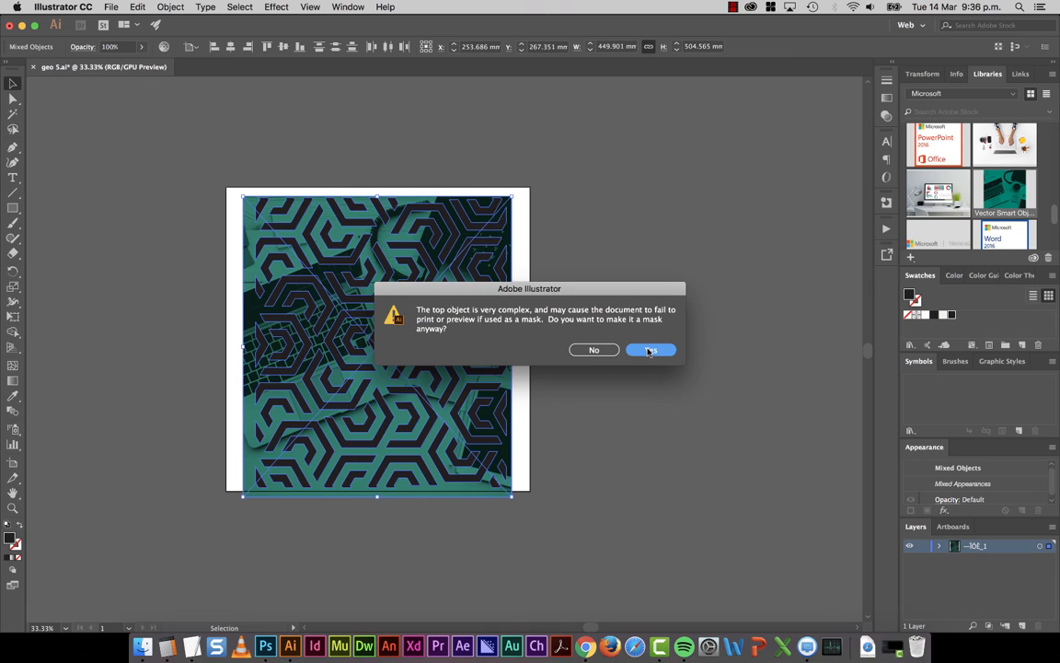
click(650, 350)
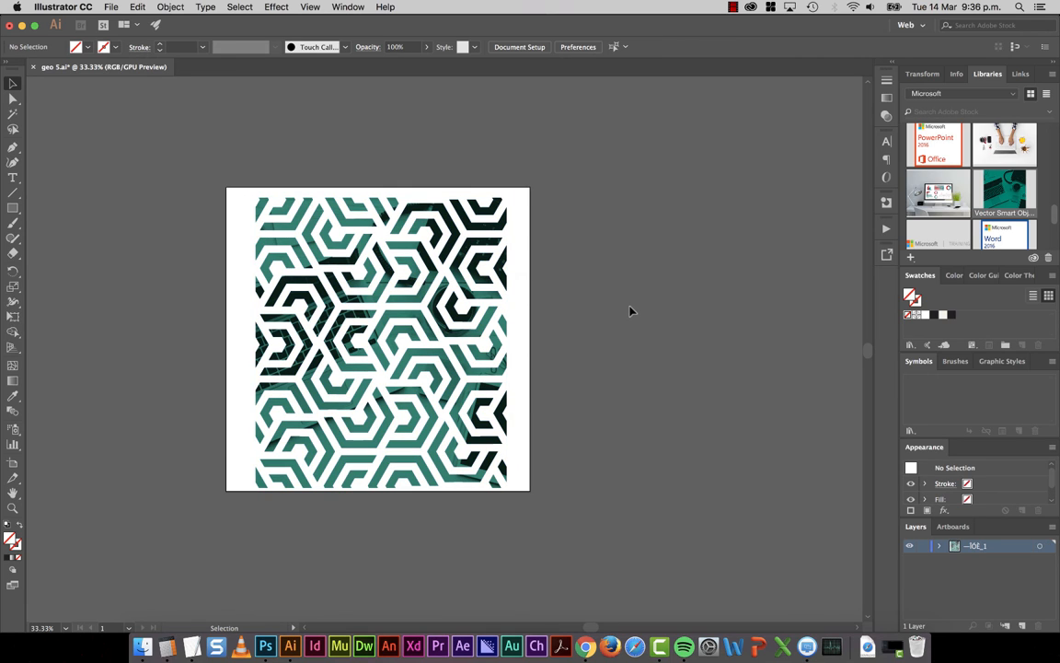